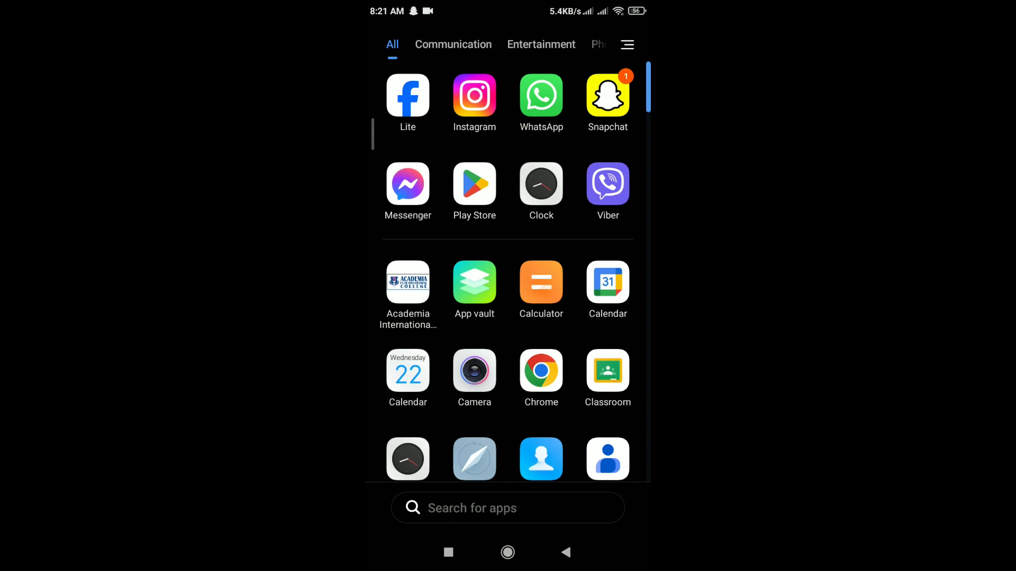
- Launch Instagram from the app drawer to reach its home feed
left_click(473, 183)
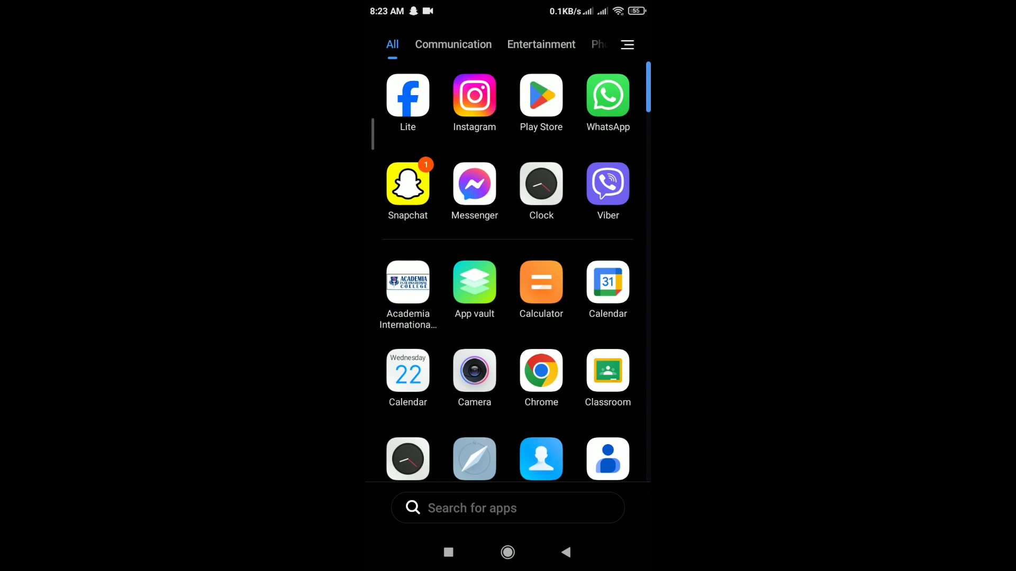
left_click(473, 96)
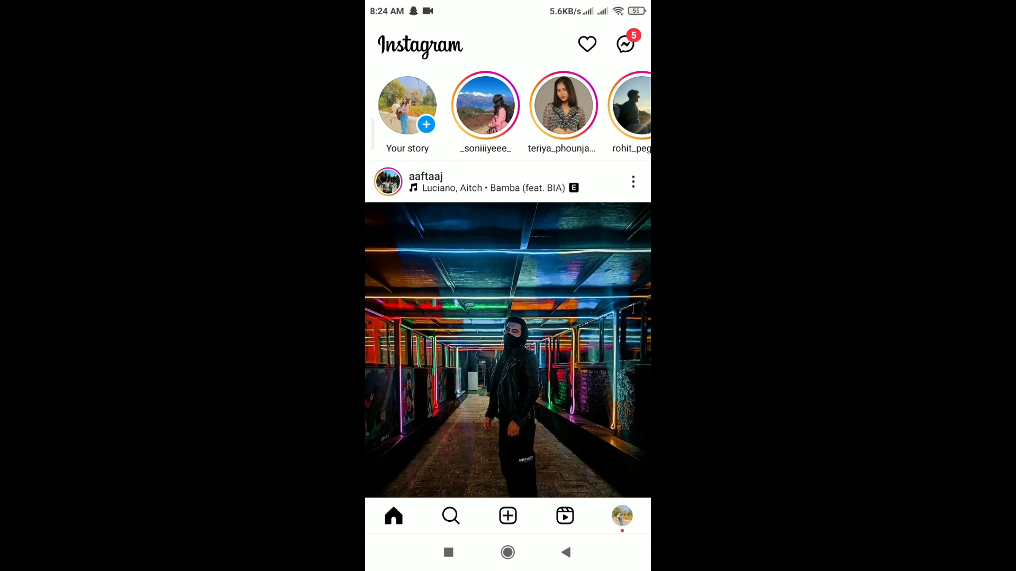
left_click(621, 516)
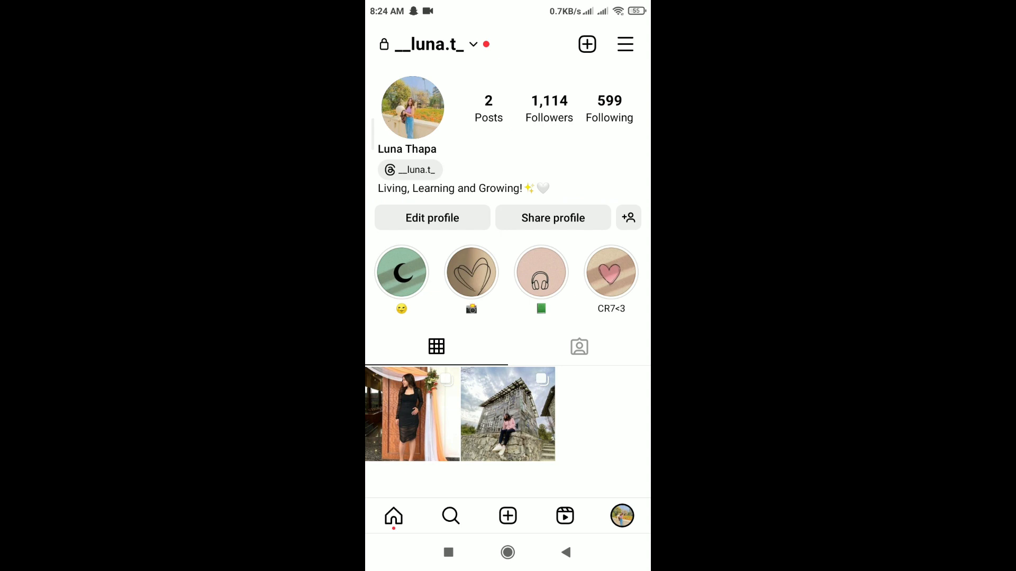
left_click(623, 44)
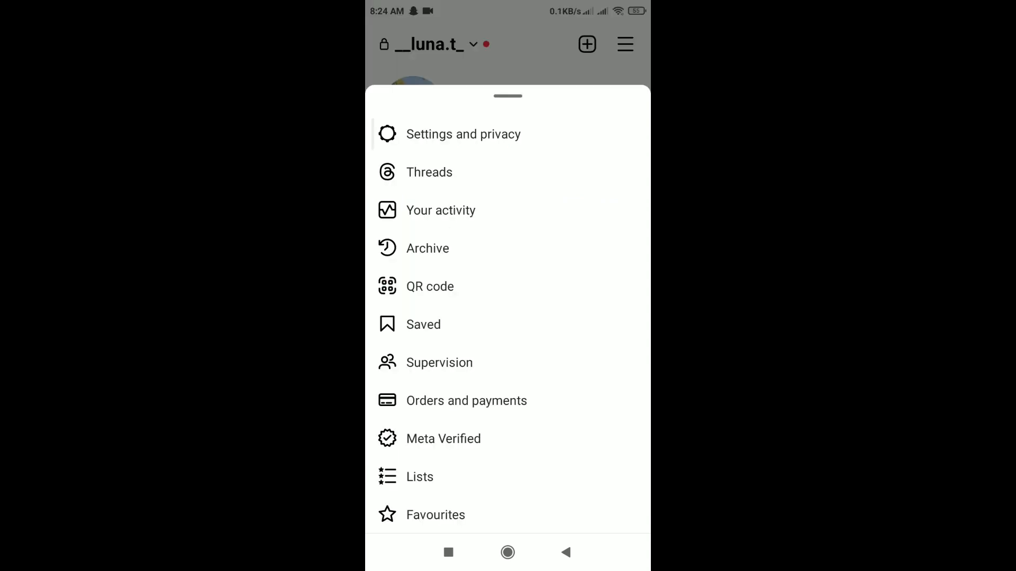
left_click(464, 133)
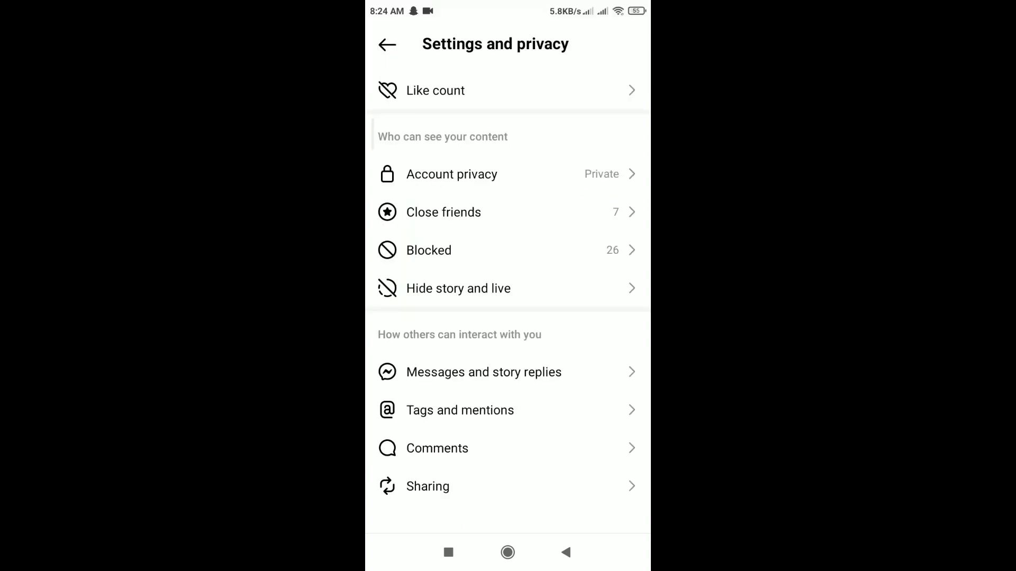
left_click(443, 211)
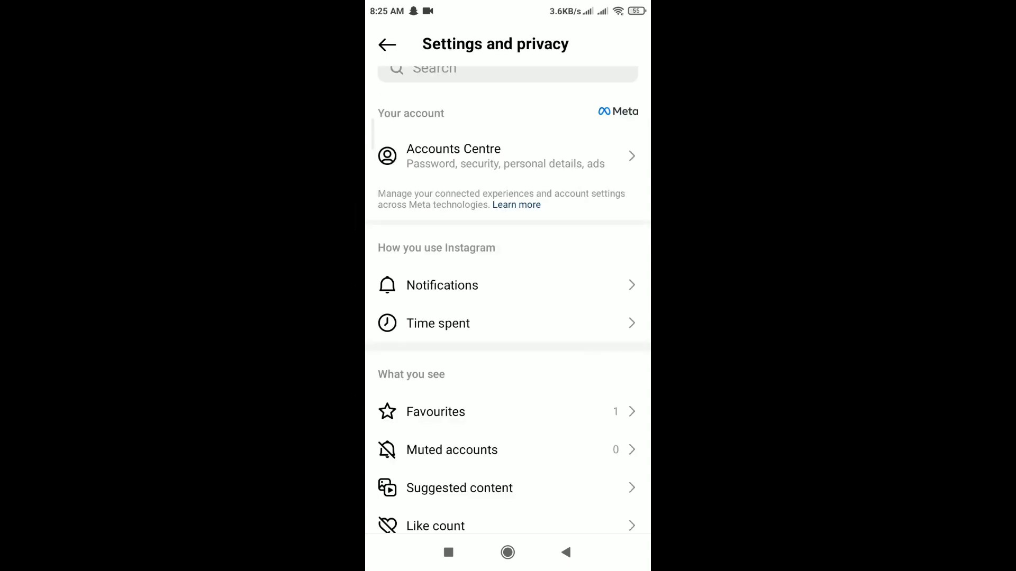
left_click(387, 44)
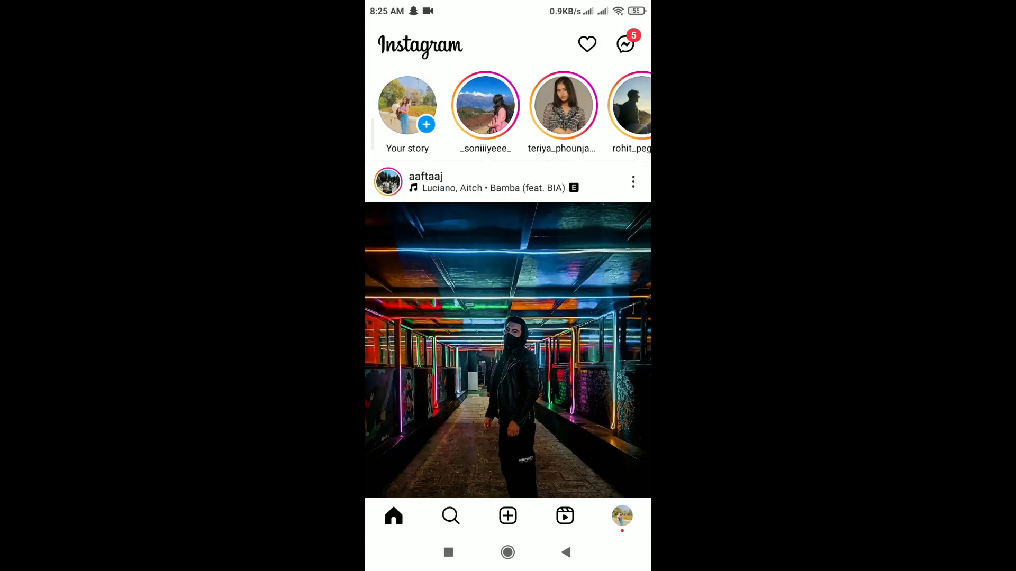
- Open Report a problem from profile settings and enter 'Instagram story mentioned problem'
left_click(621, 516)
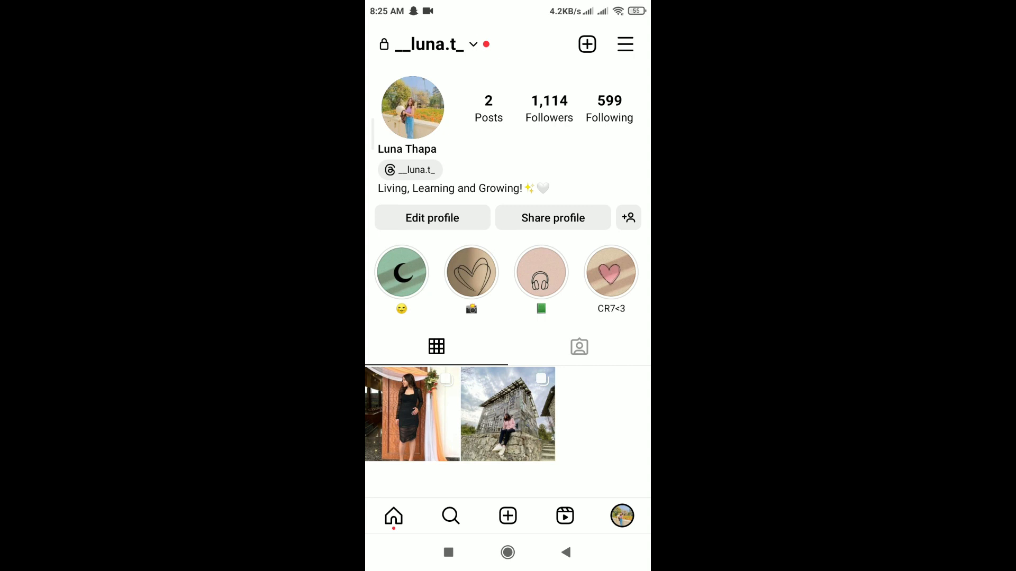
left_click(624, 44)
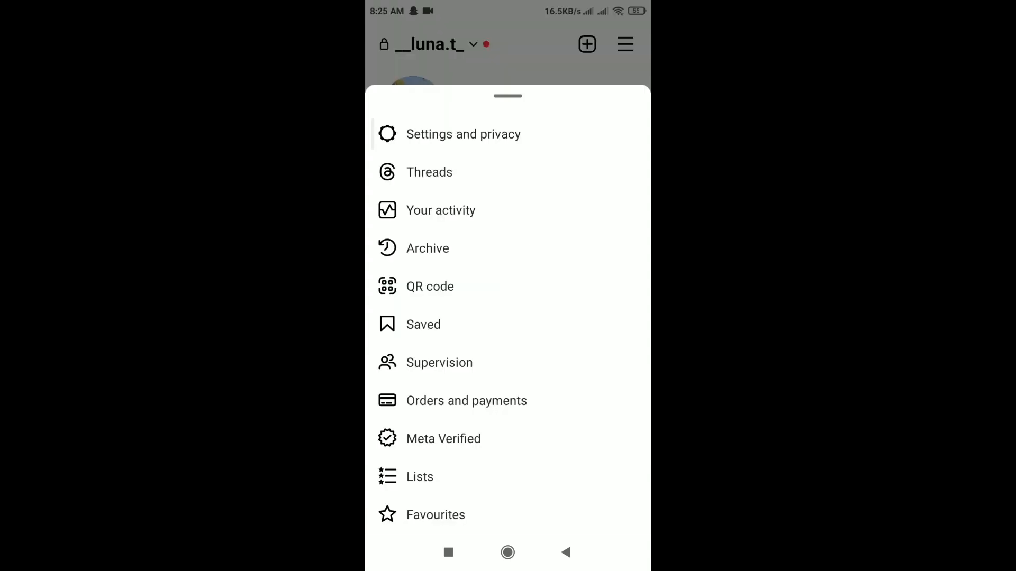
left_click(464, 134)
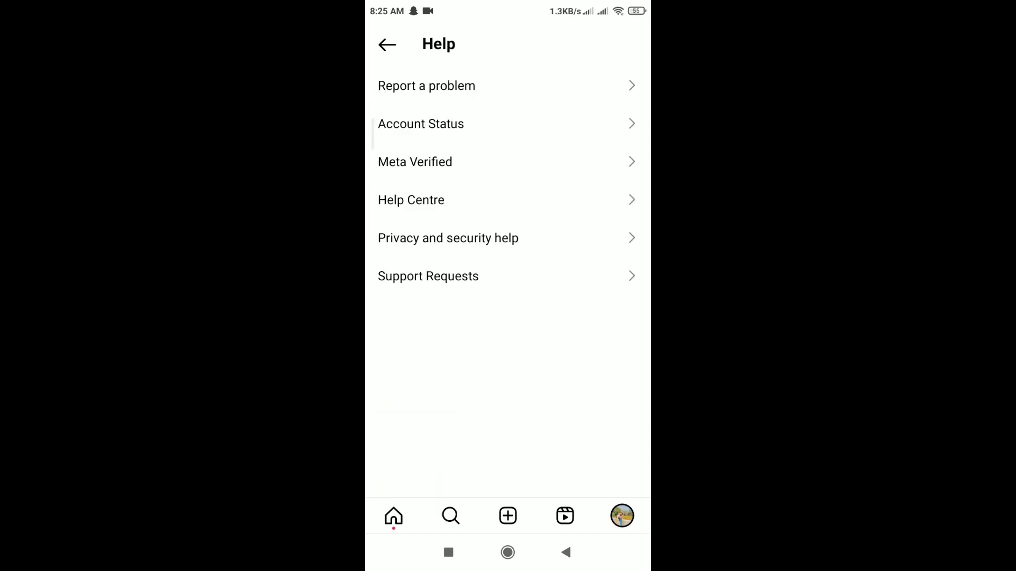
left_click(427, 84)
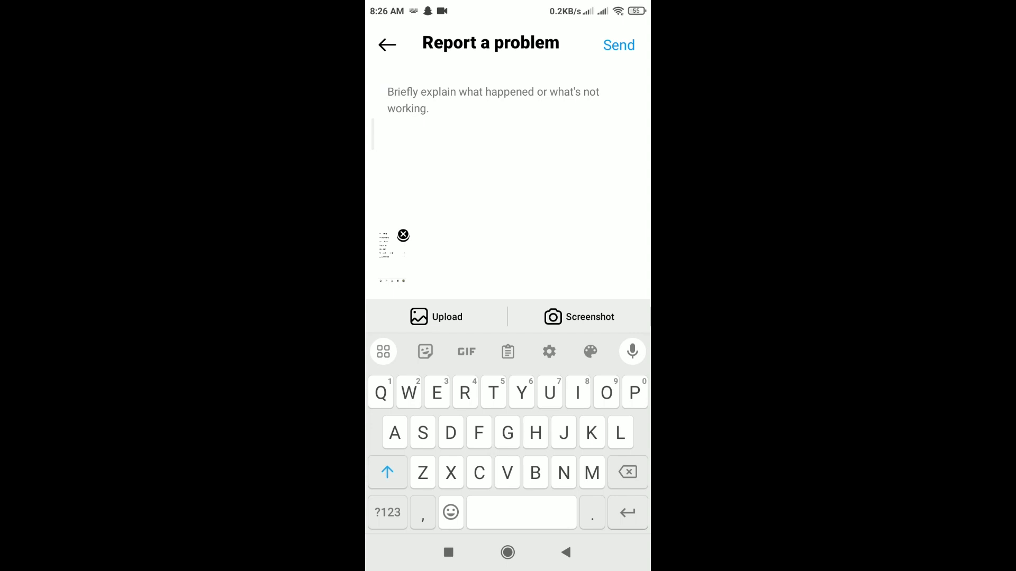
type("Instagram story mentioned problem")
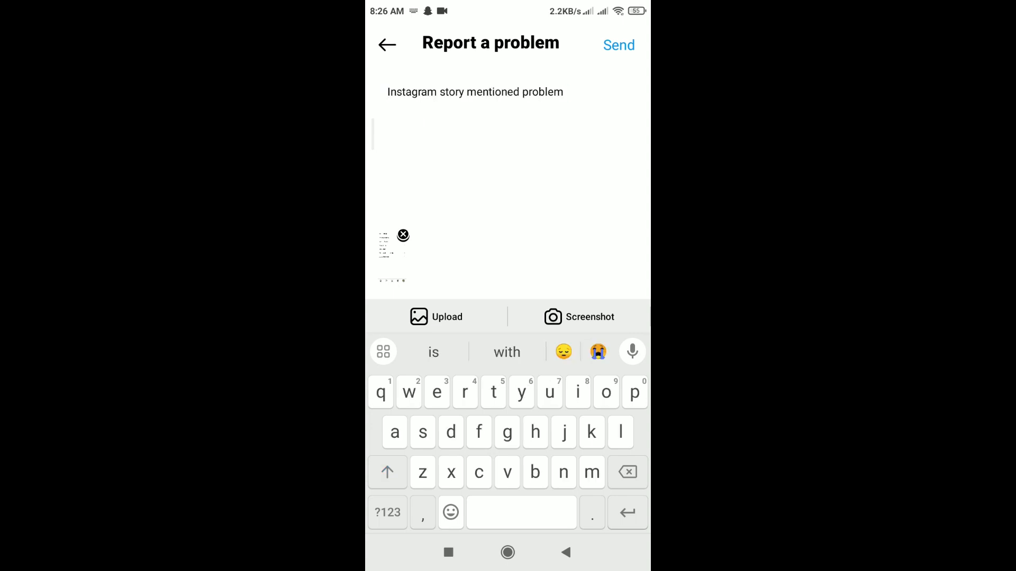